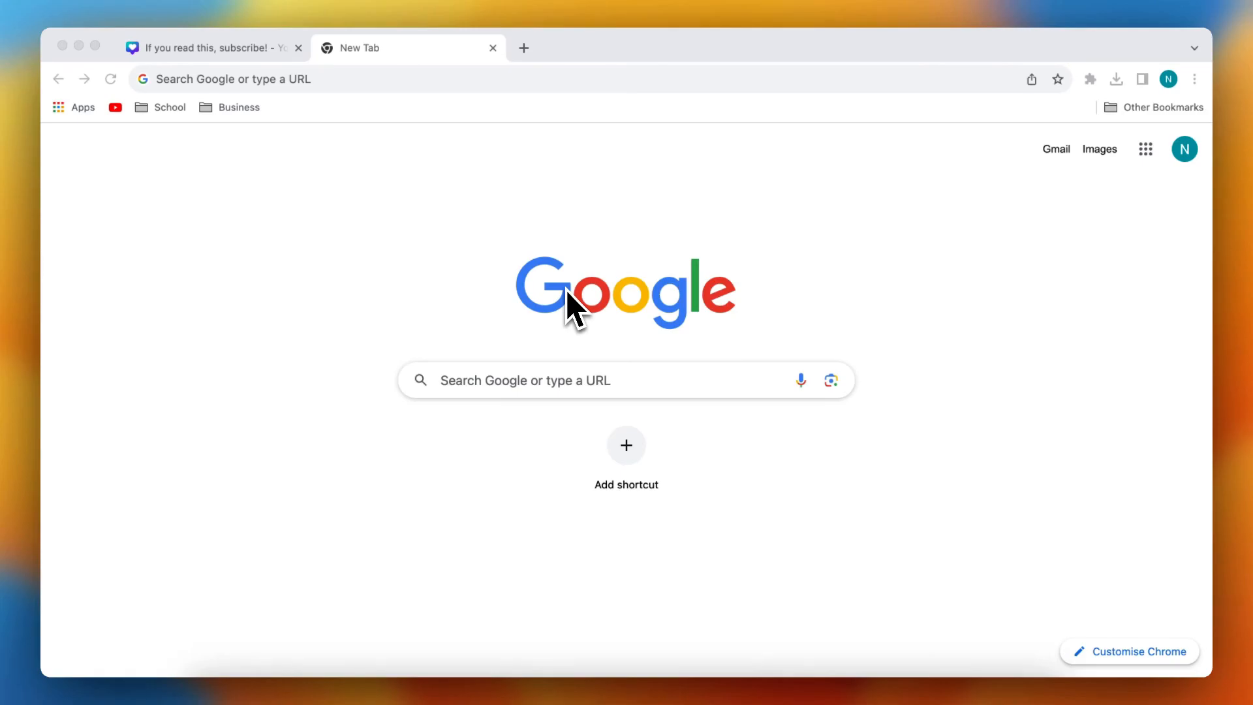
Step: Switch back to the Canva design tab in Chrome
click(214, 49)
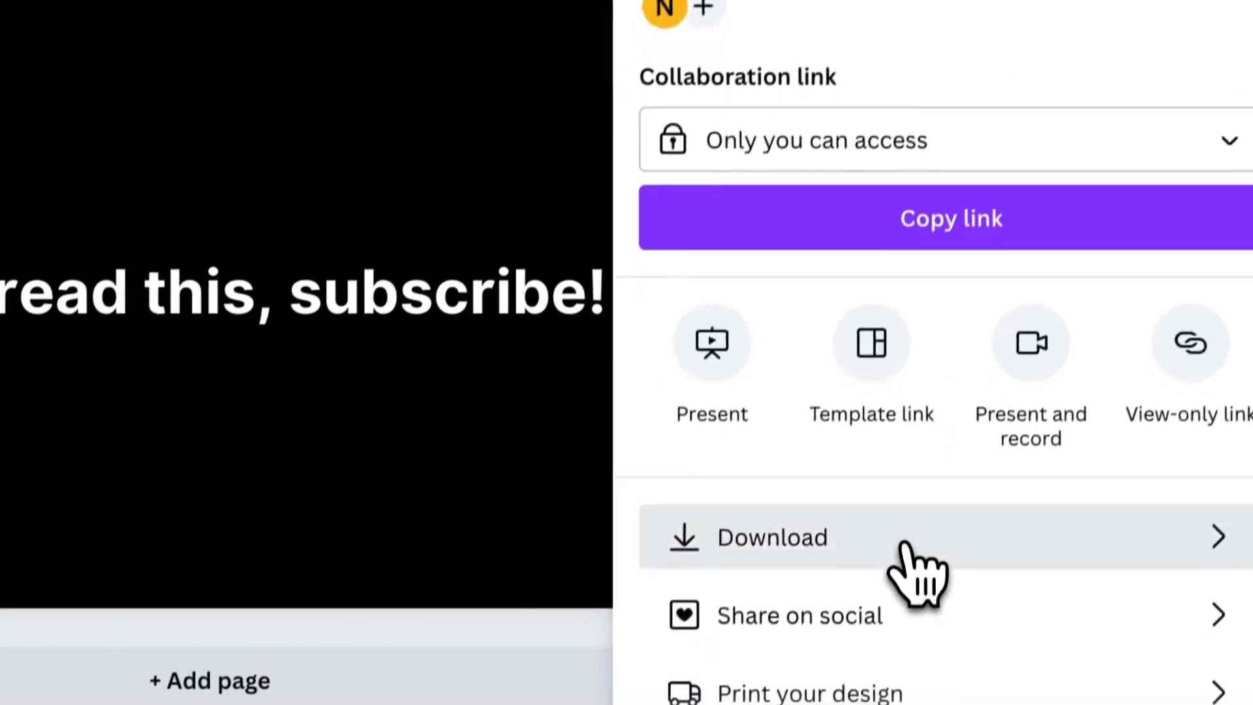
Step: Download the design as a PNG file via Share > Download
click(770, 537)
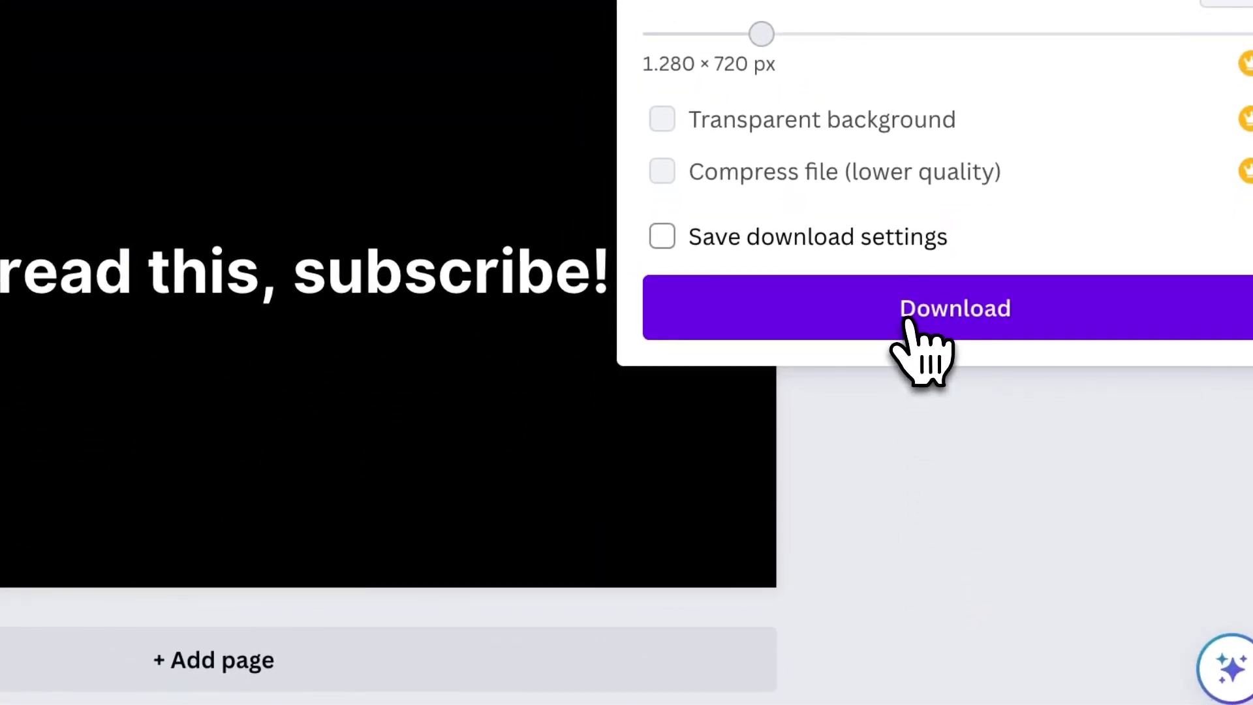
click(954, 308)
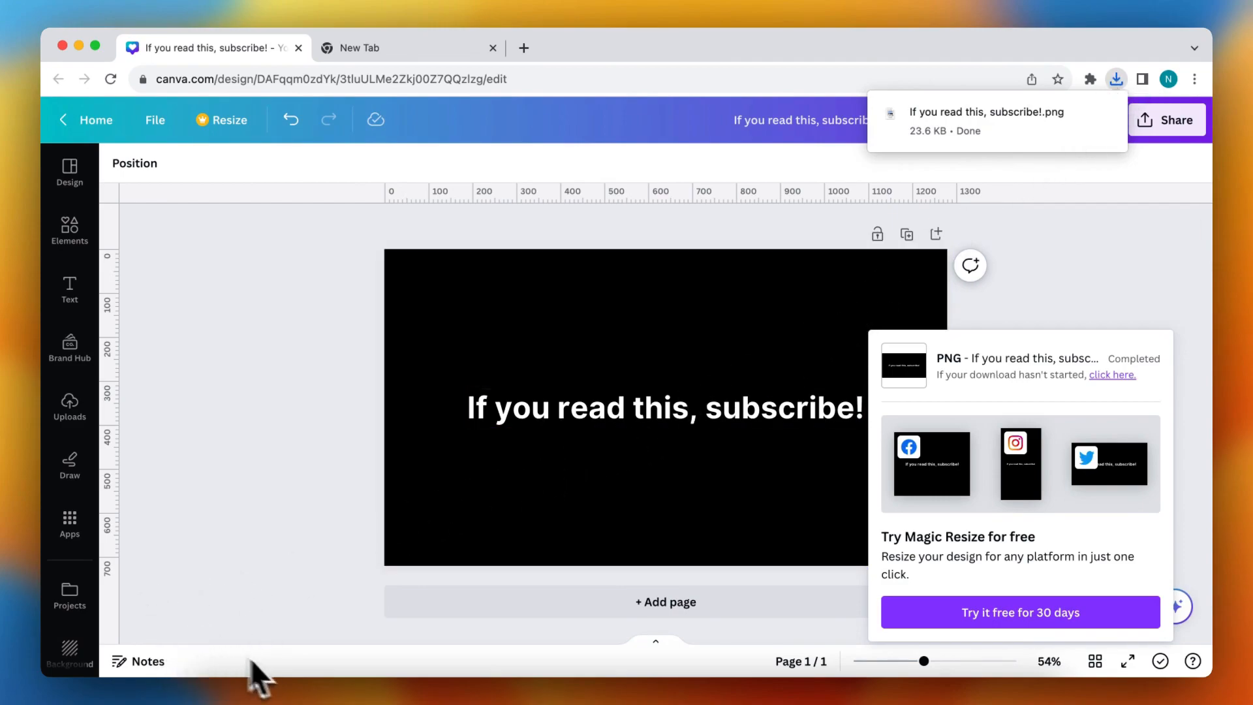
mouse_move(779, 636)
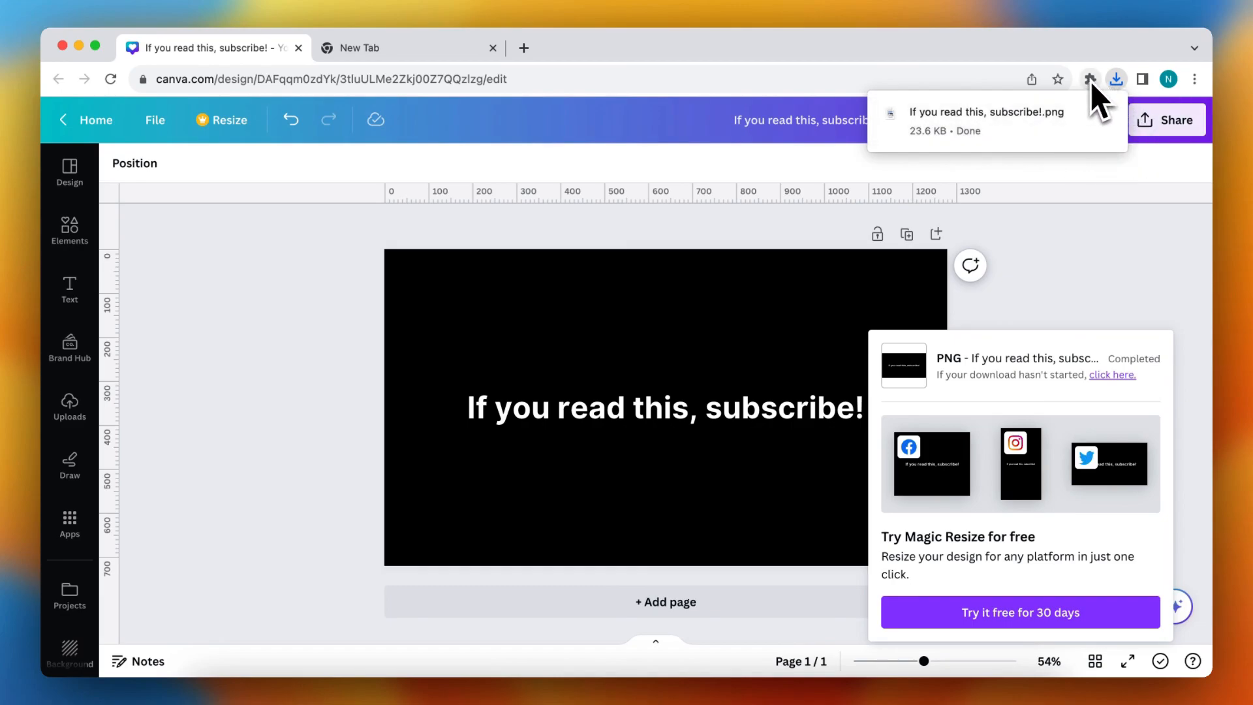
Step: Show Chrome's recent downloads with the 23.6 KB PNG listed as done
click(1116, 79)
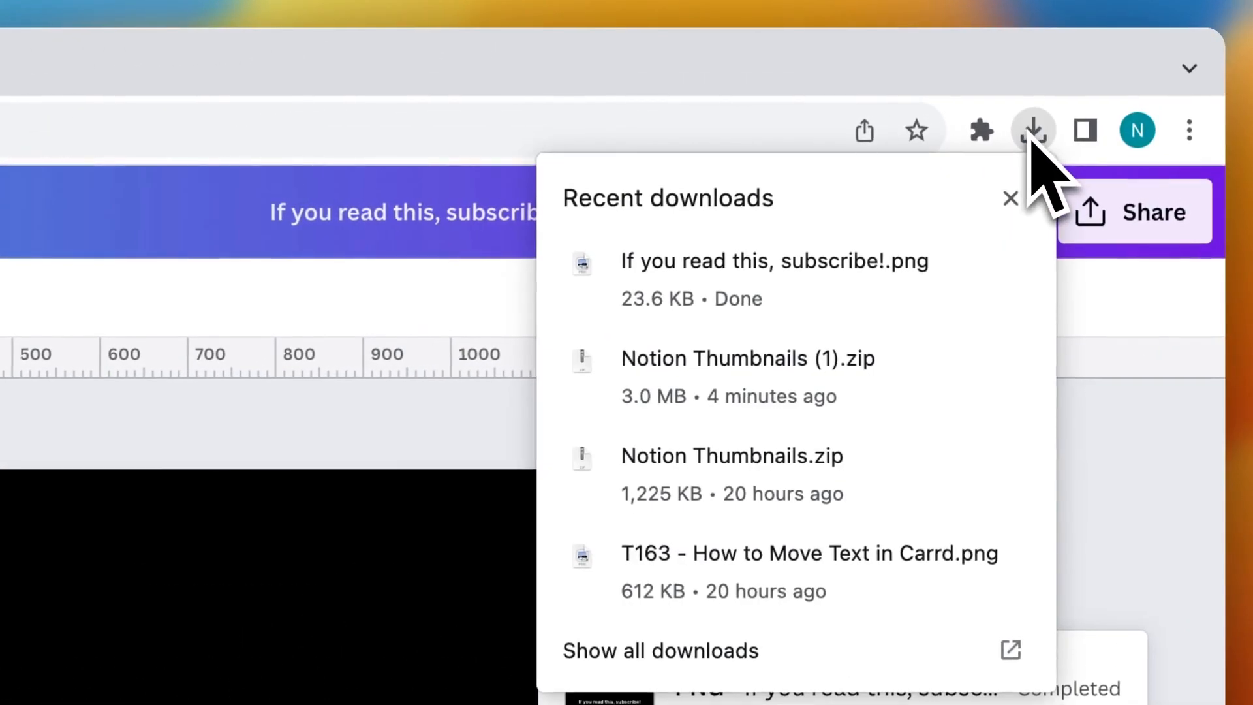
mouse_move(870, 368)
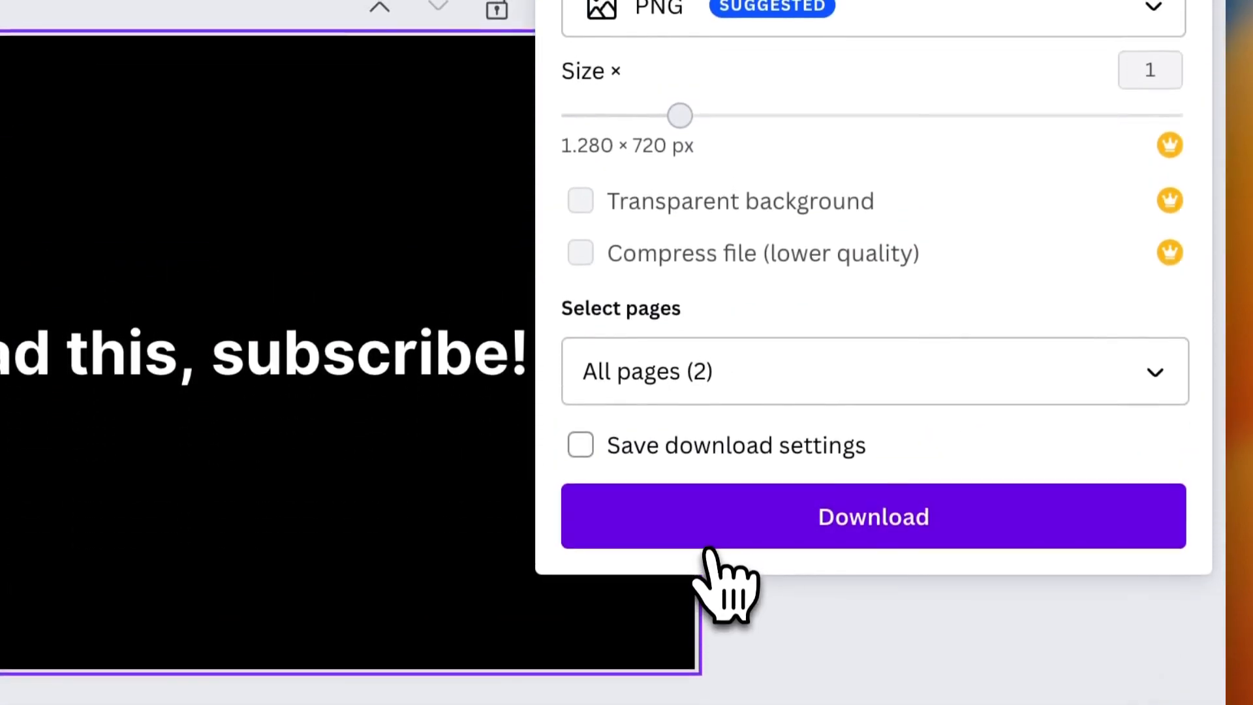
Step: Download all 2 pages of the design as PNG
click(873, 516)
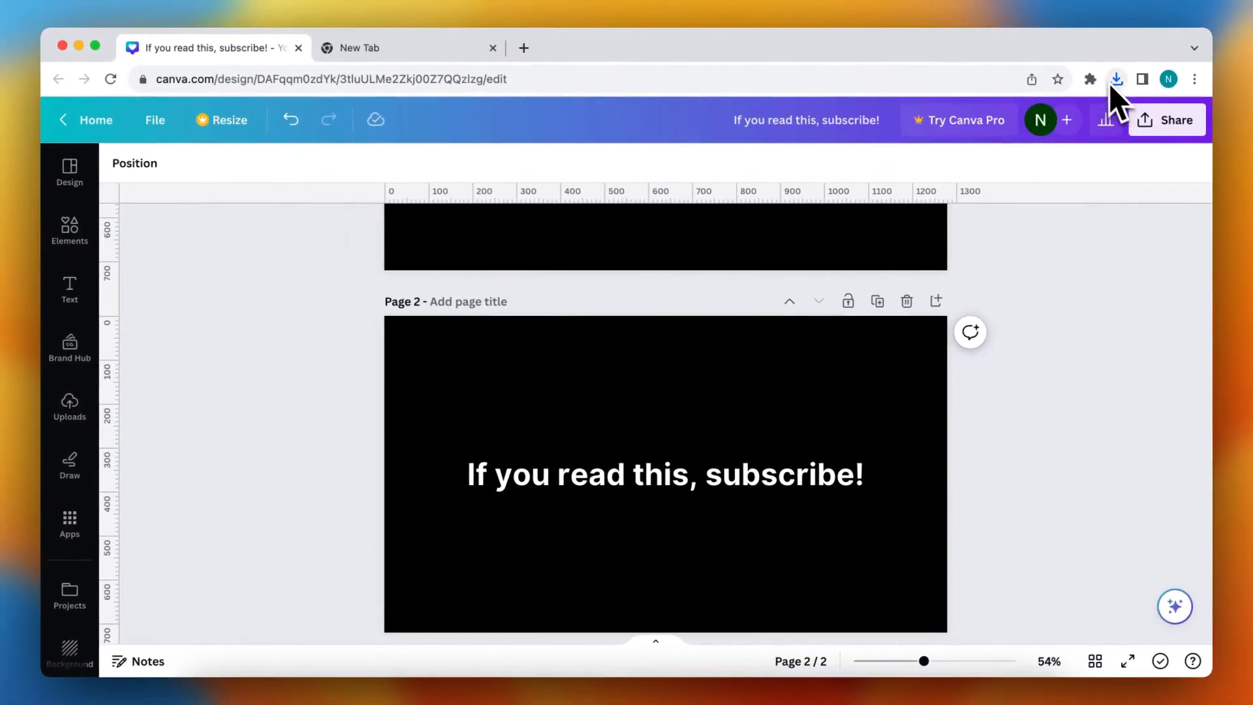
Step: Show Chrome's recent downloads with the newly downloaded files
click(1118, 79)
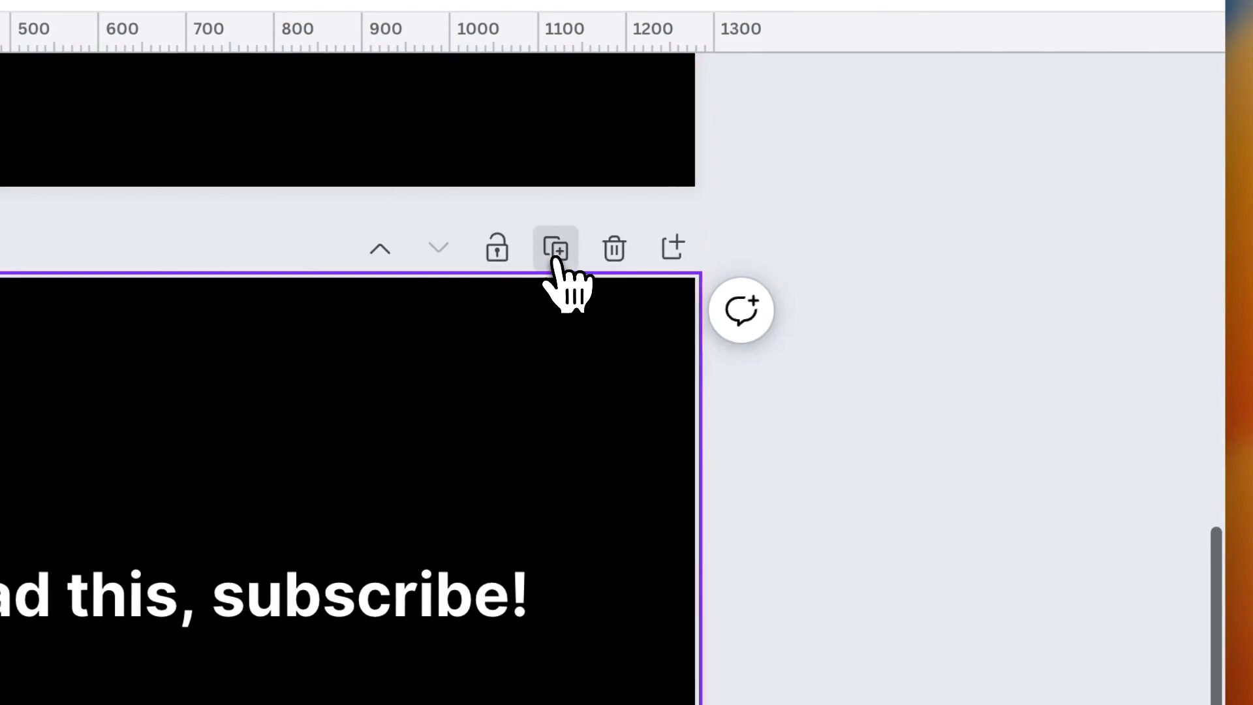
Step: Duplicate the page to four pages and choose Page 3 for the PNG download
click(1133, 95)
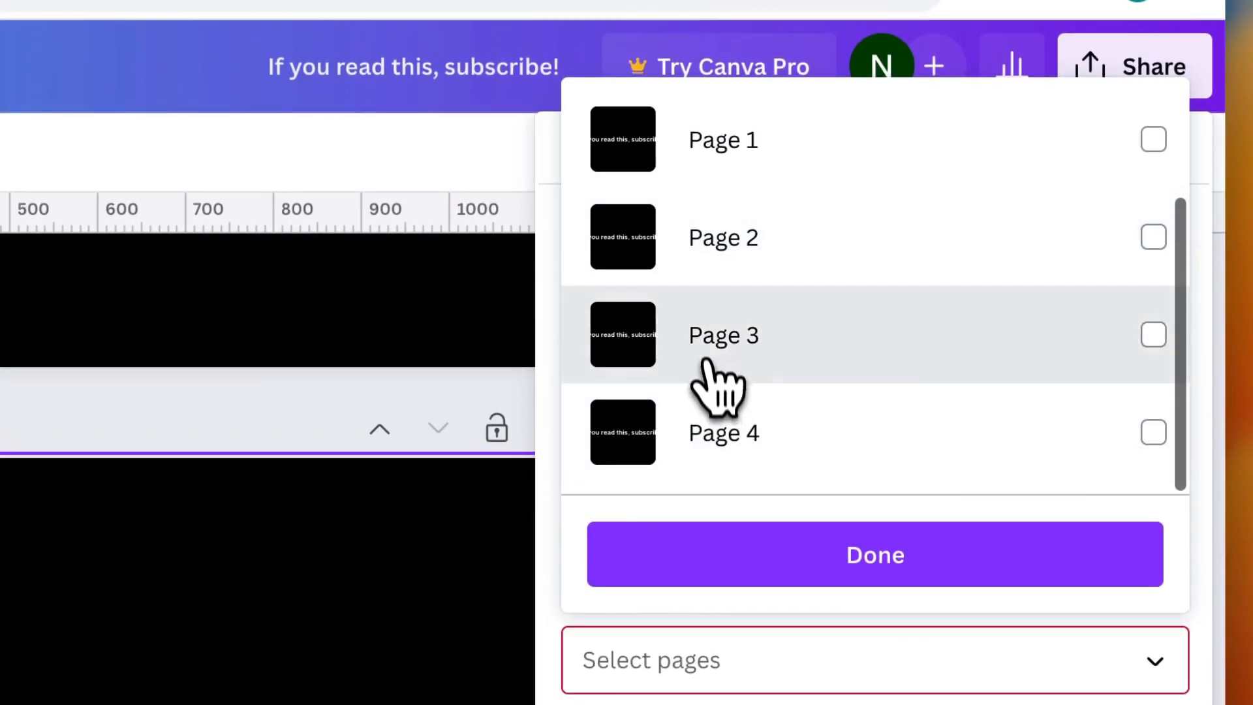
click(874, 554)
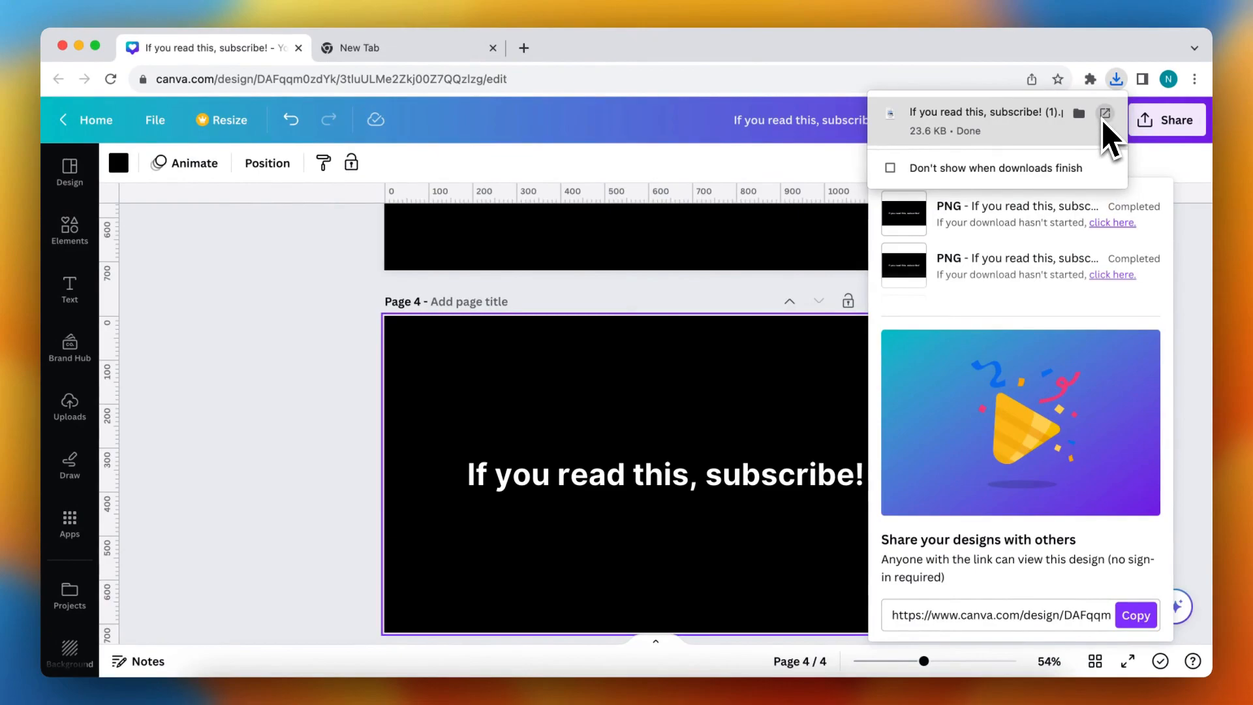
mouse_move(1079, 112)
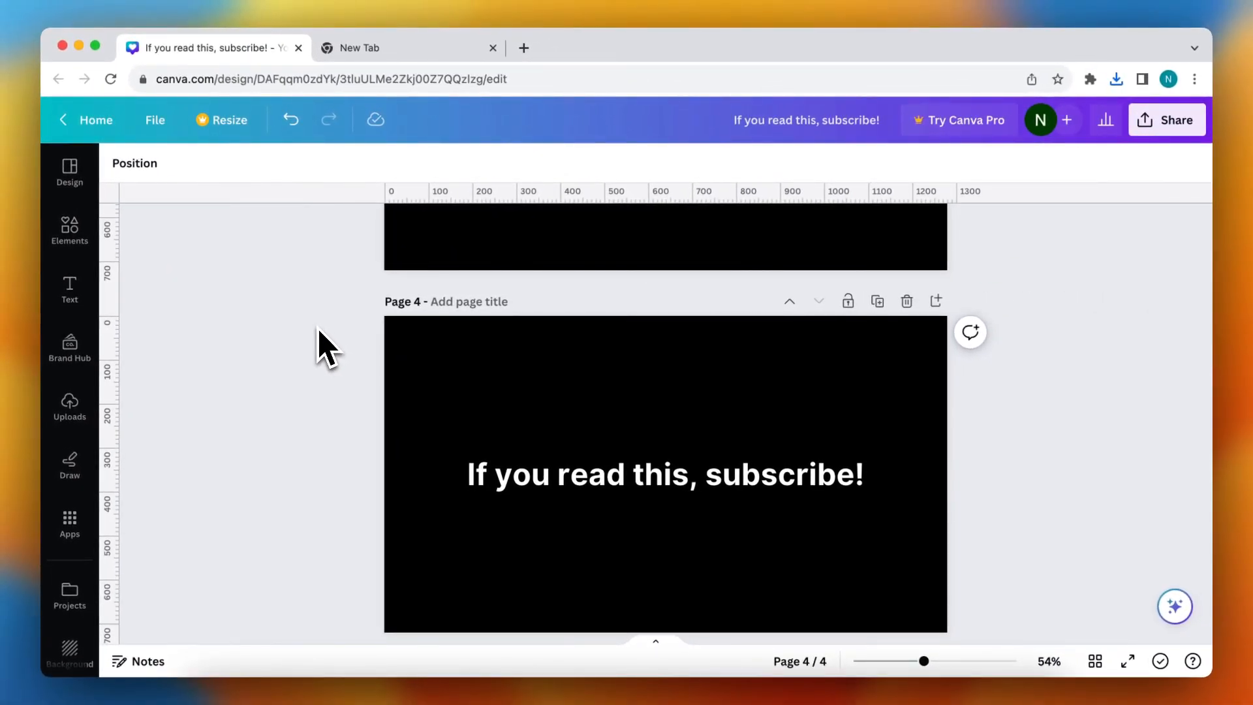
scroll(down, 3)
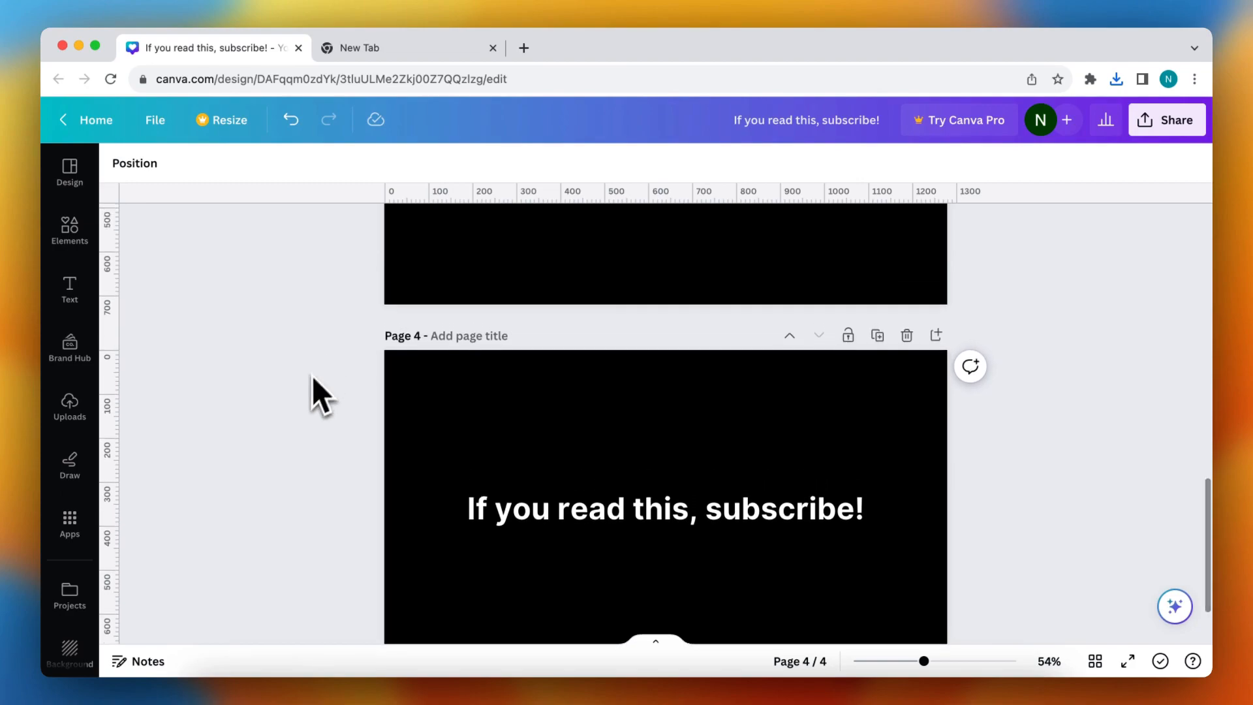